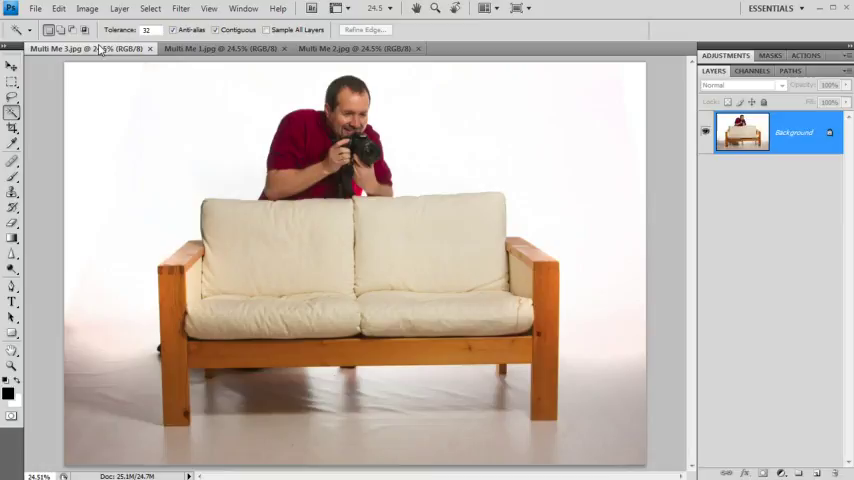
Step: Bring the Multi Me 1 laptop photo document to the front
{"action": "left_click", "coordinate": [210, 48]}
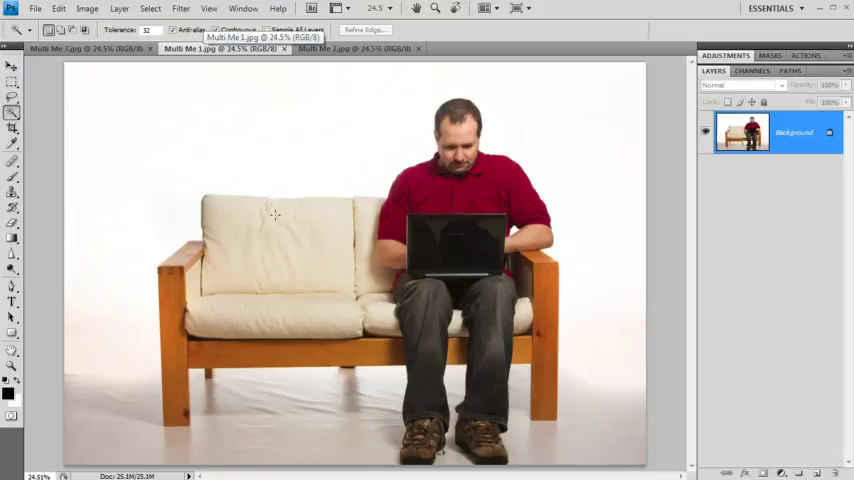
{"action": "left_click", "coordinate": [350, 50]}
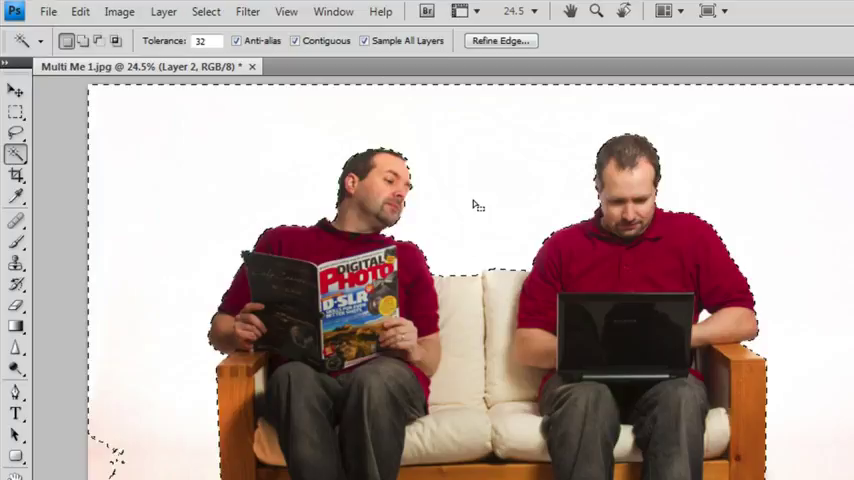
Step: Select both seated men together on the Layer 2 photographer layer
{"action": "left_click", "coordinate": [206, 11]}
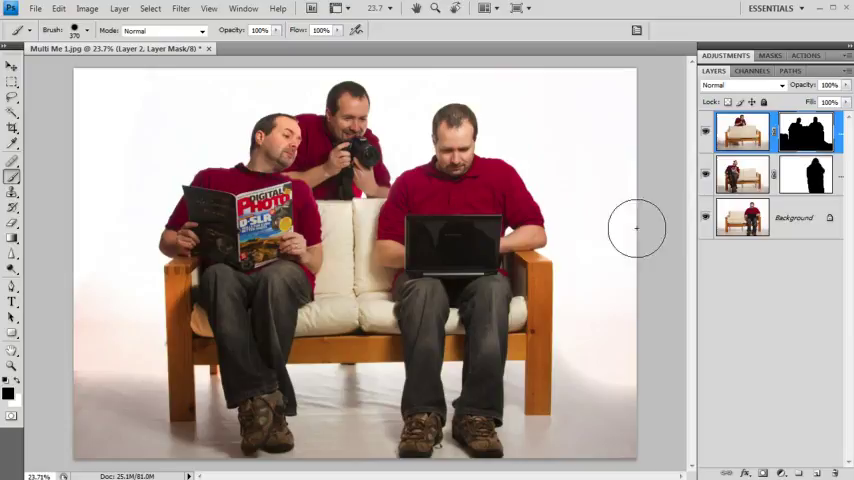
Step: Hide Layer 2 and Layer 1 to view only the original laptop shot
{"action": "left_click", "coordinate": [703, 175]}
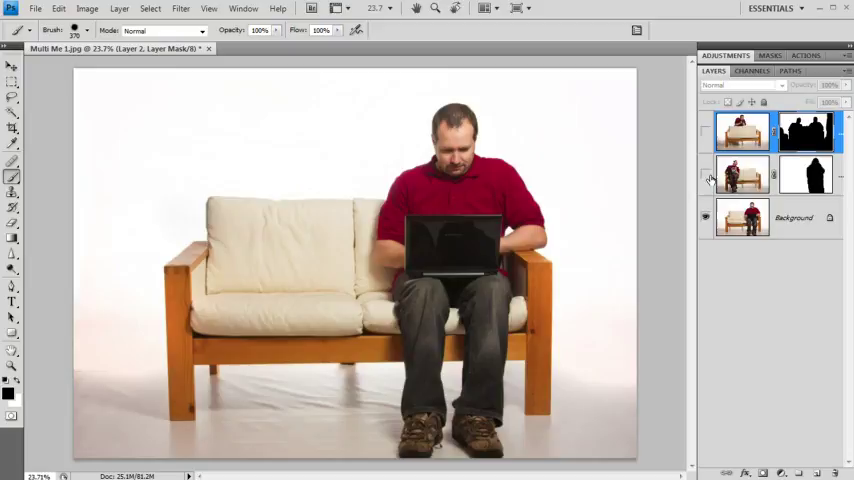